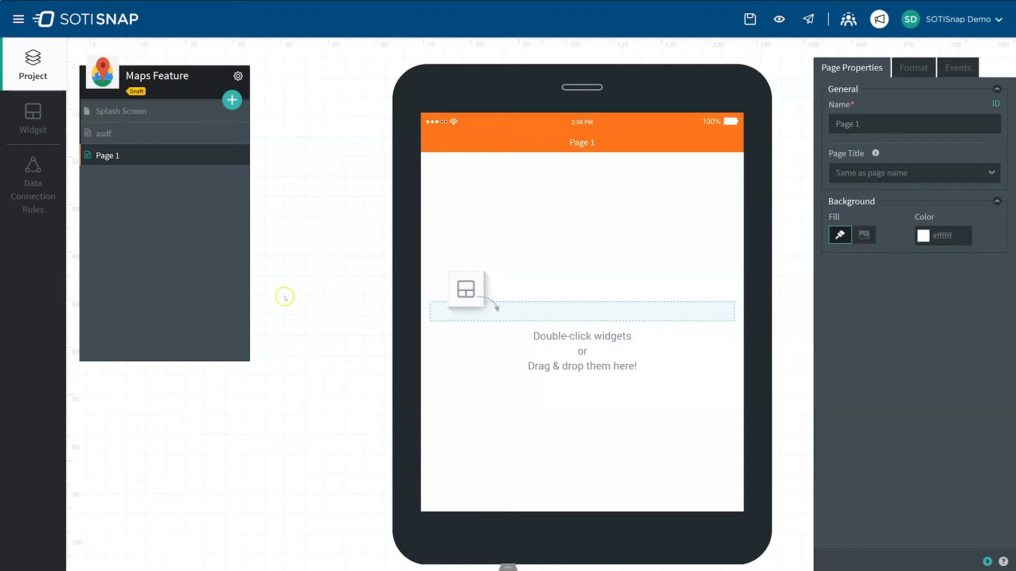
Add a Map widget to Page 1 from the widget list.
left_click(33, 113)
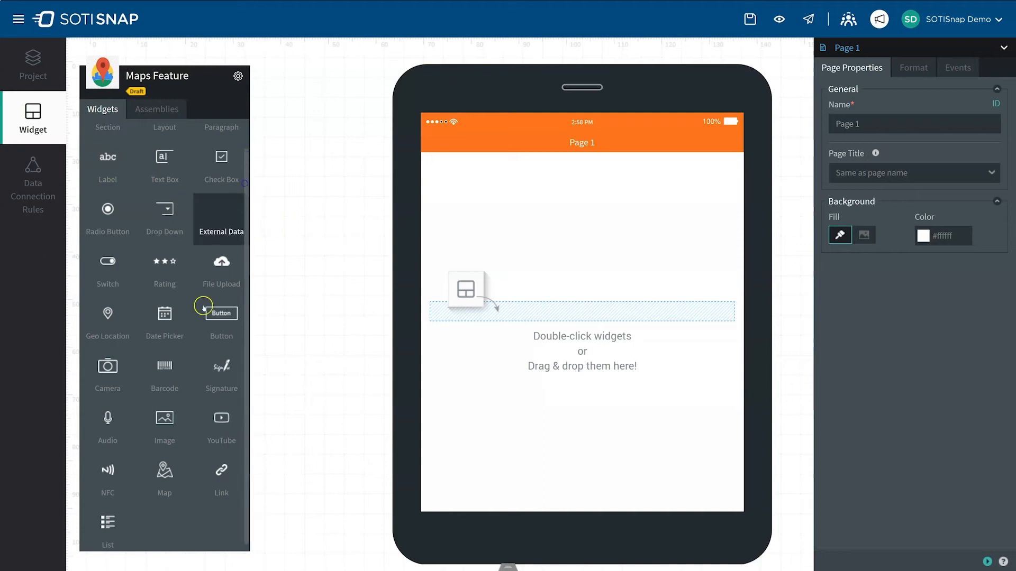
mouse_move(165, 478)
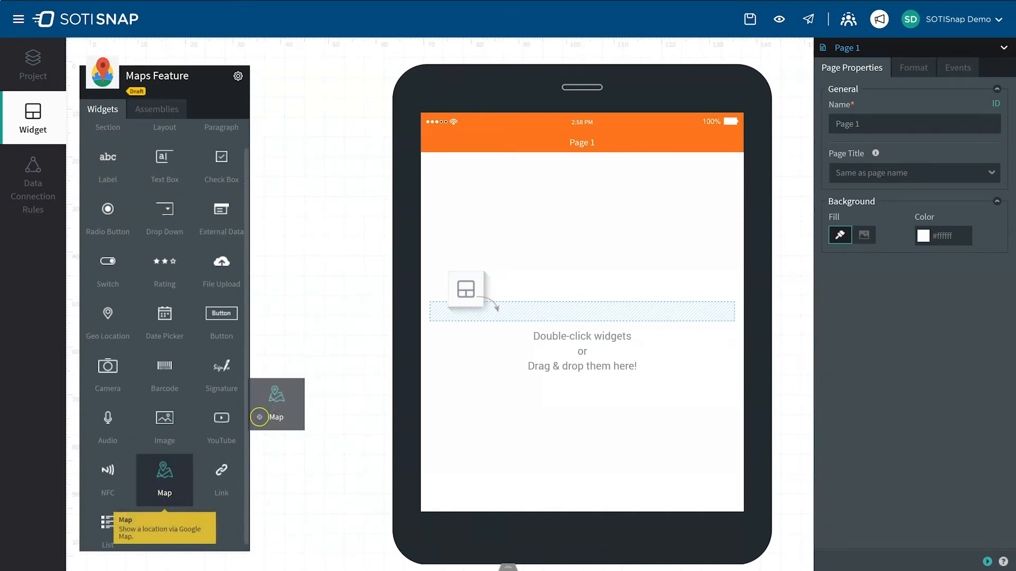
double_click(164, 480)
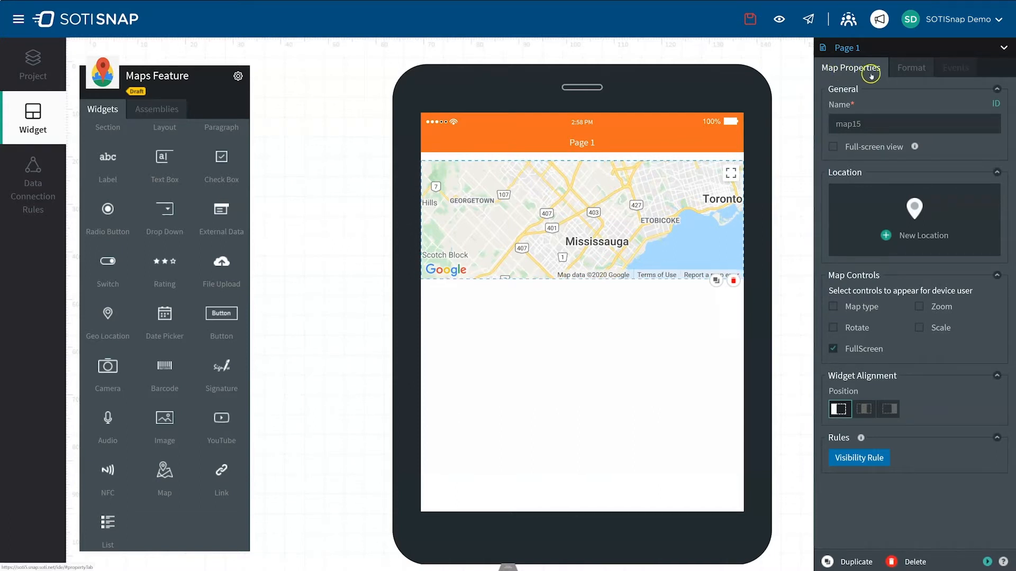
mouse_move(813, 123)
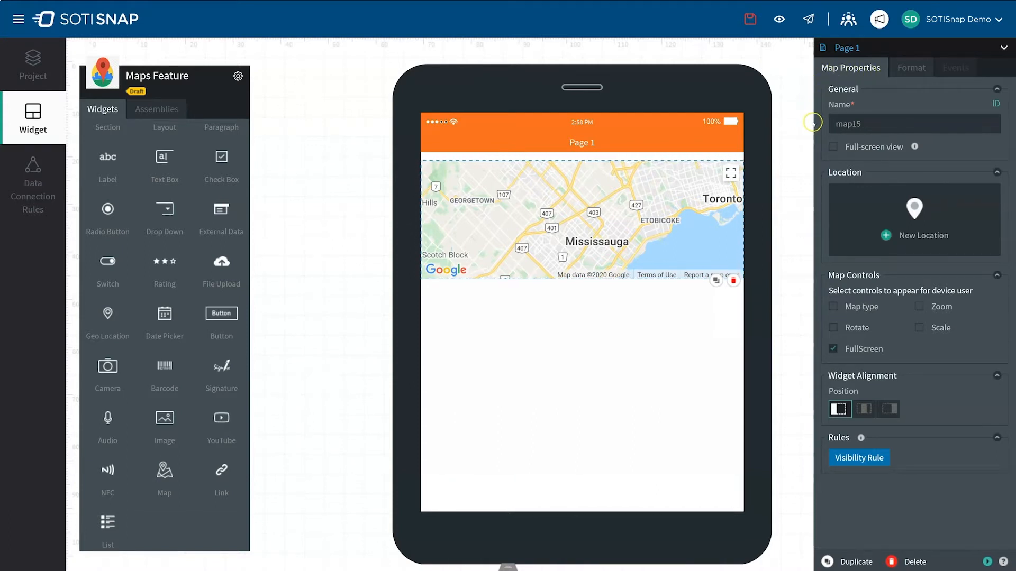
mouse_move(816, 458)
type("Points of Interest")
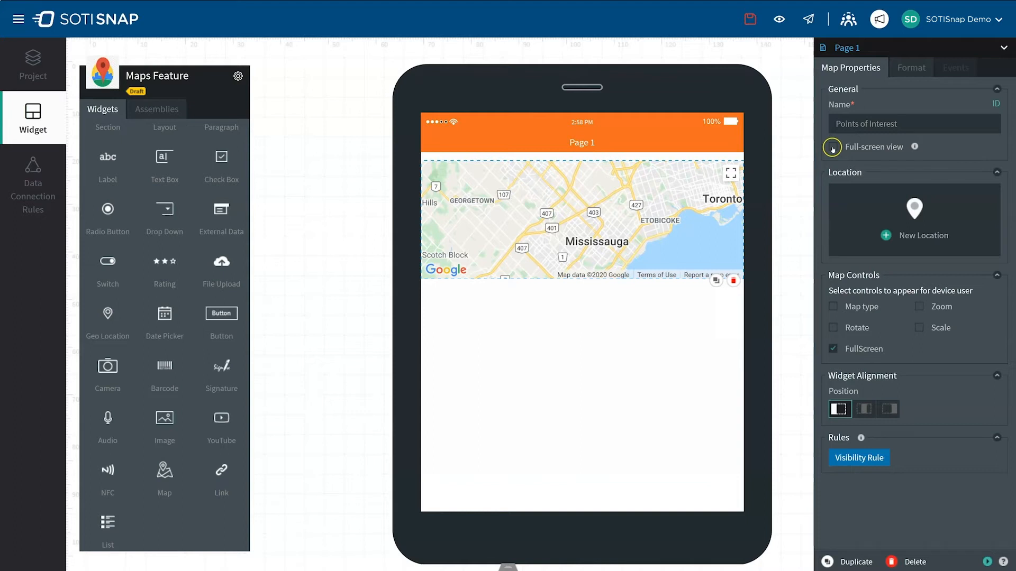
Enable Full-screen view so the map fills the page.
left_click(832, 147)
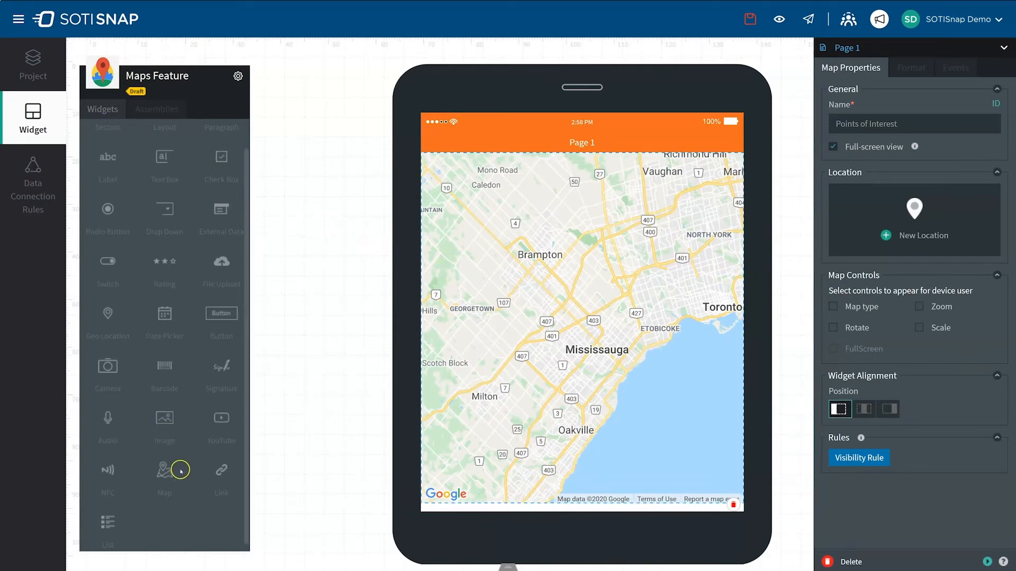
mouse_move(812, 165)
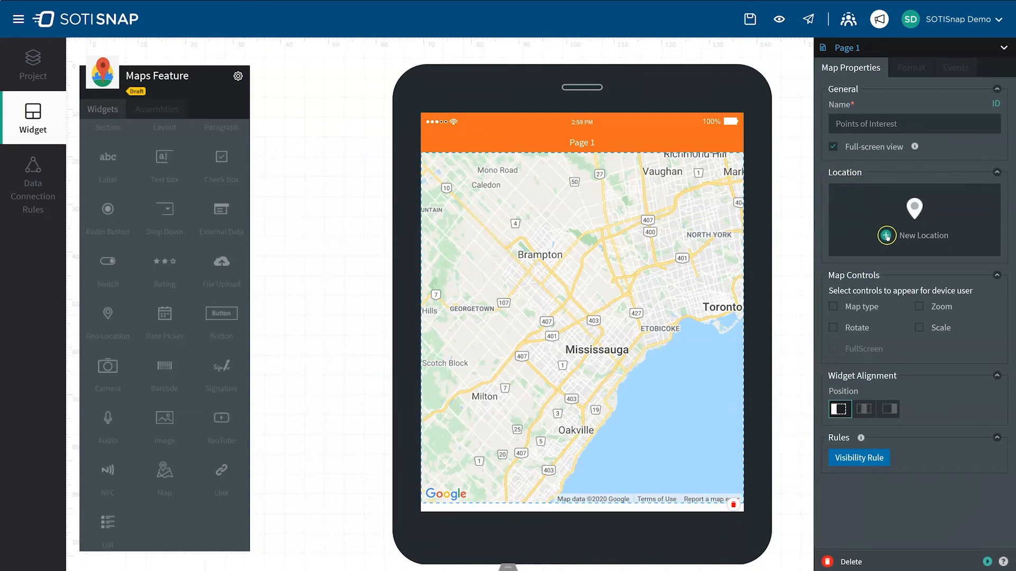
Start a new location and pick 6975 Creditview Rd, Mississauga from the search suggestions.
left_click(886, 236)
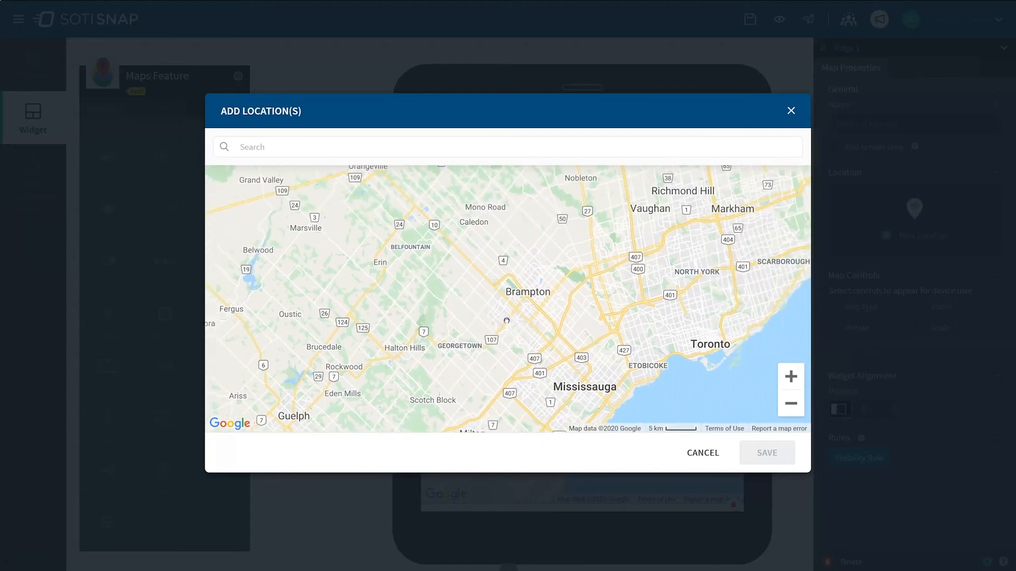
type("6975 cred")
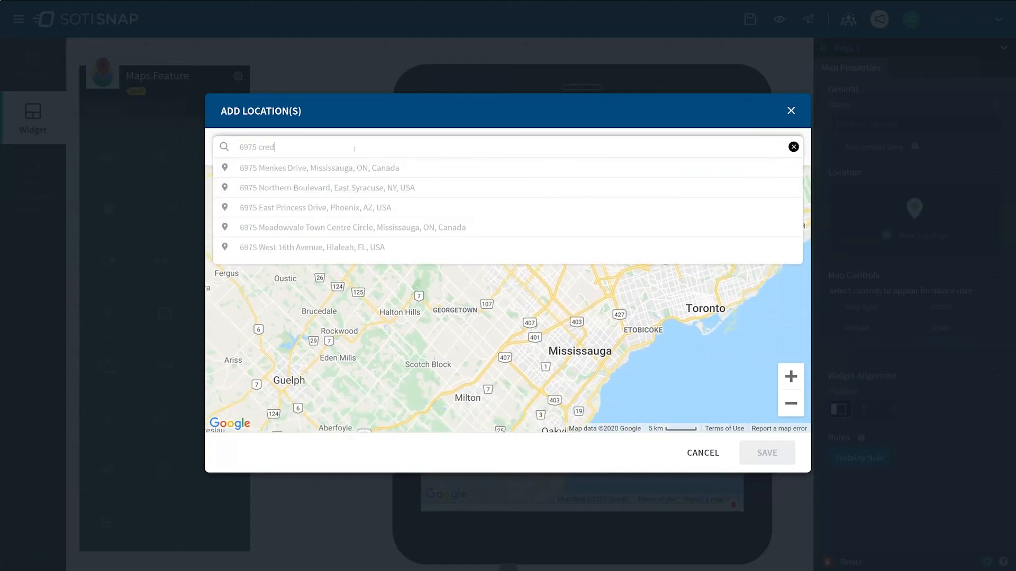
left_click(320, 168)
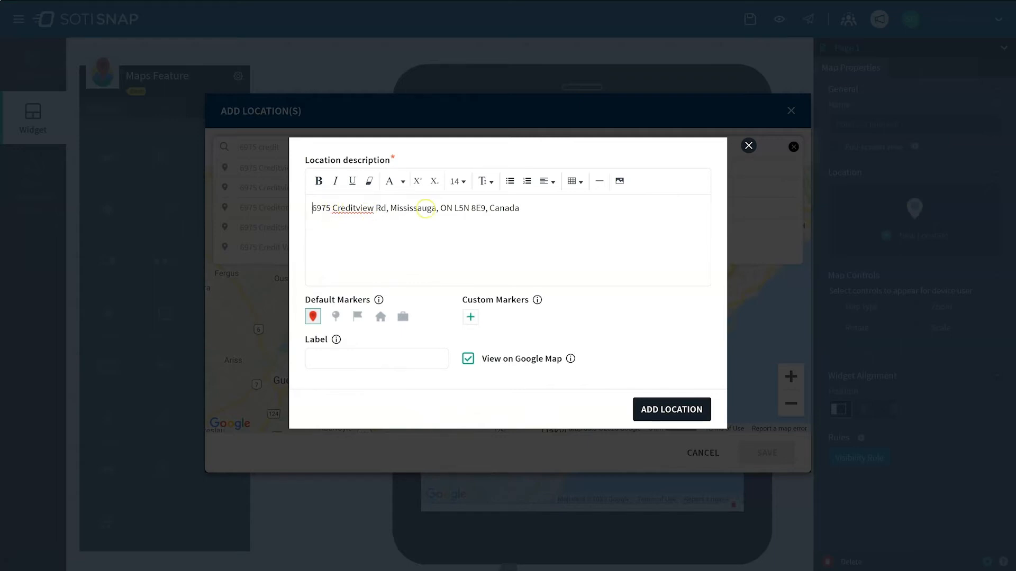
mouse_move(335, 181)
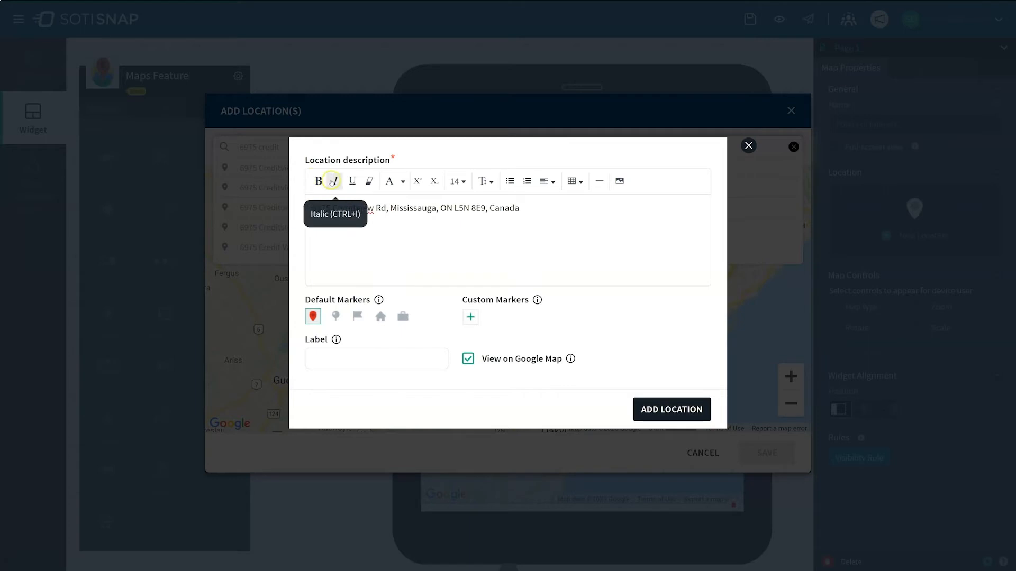
mouse_move(456, 181)
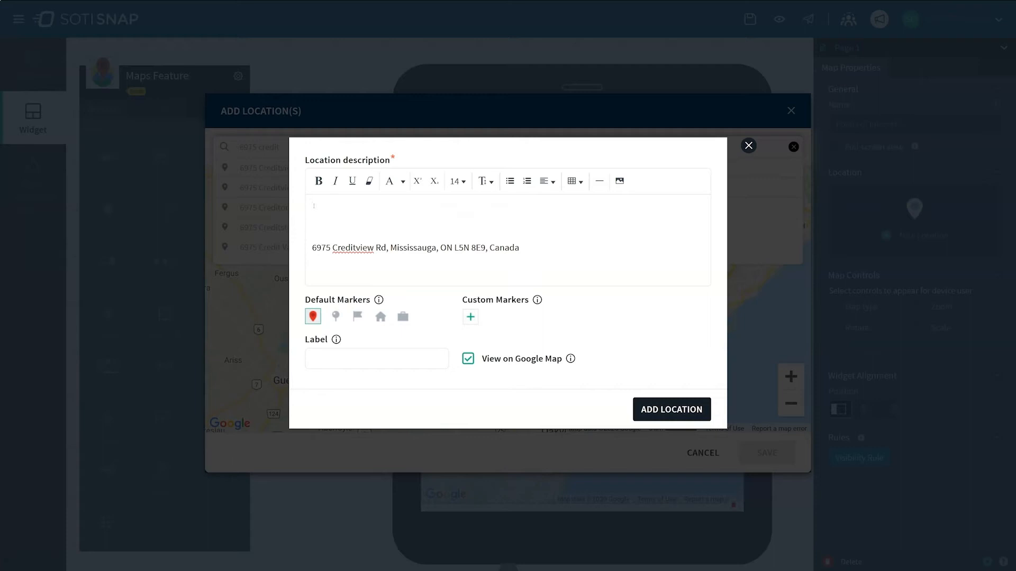
Add a SOTI HQ heading above the address, styled bold, blue and larger.
type("SOTI HQ")
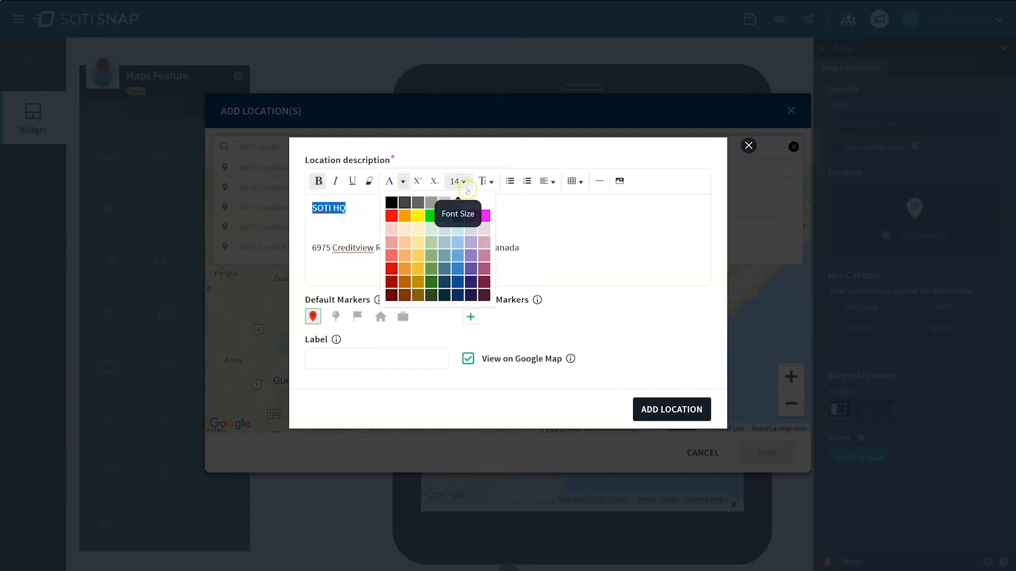
left_click(464, 181)
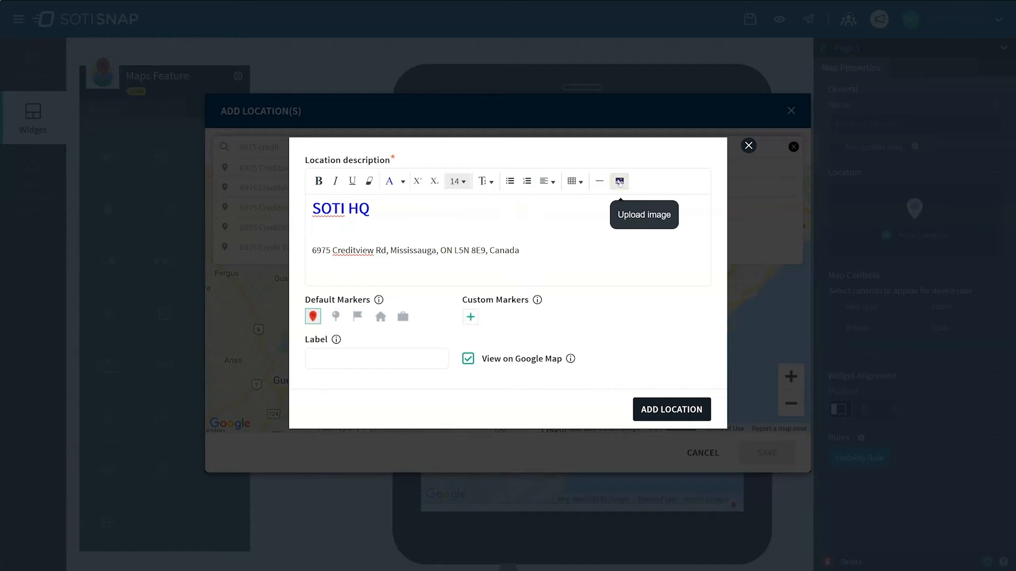
Insert the SOTI HQ.jpg photo into the description and resize it to 50%.
left_click(619, 181)
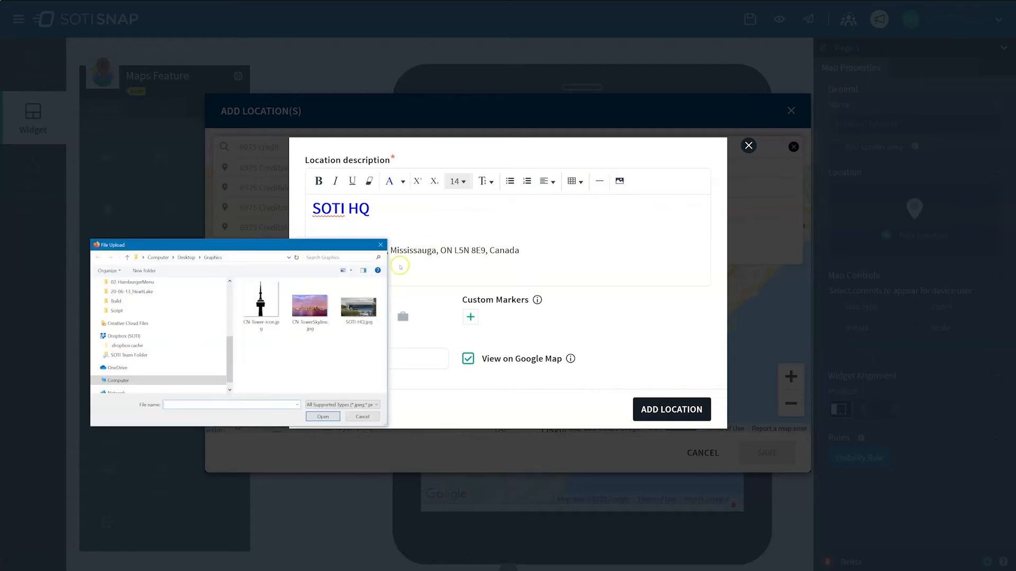
left_click(358, 301)
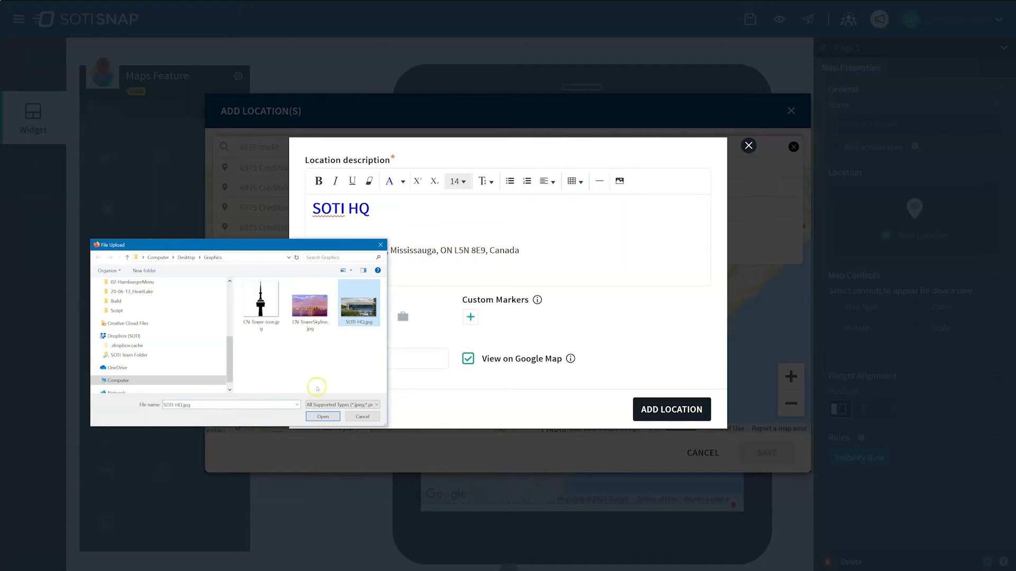
left_click(322, 416)
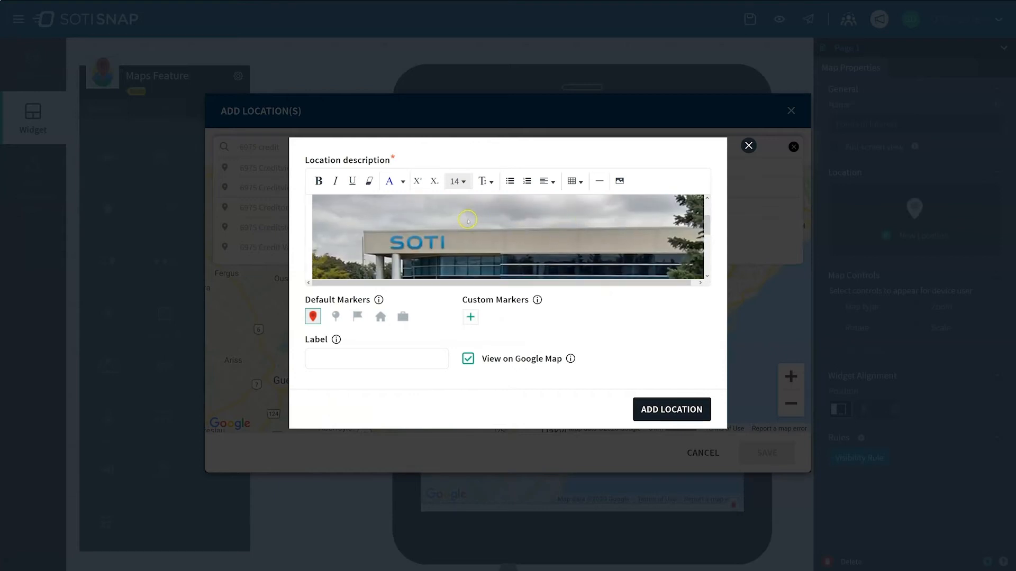
left_click(468, 220)
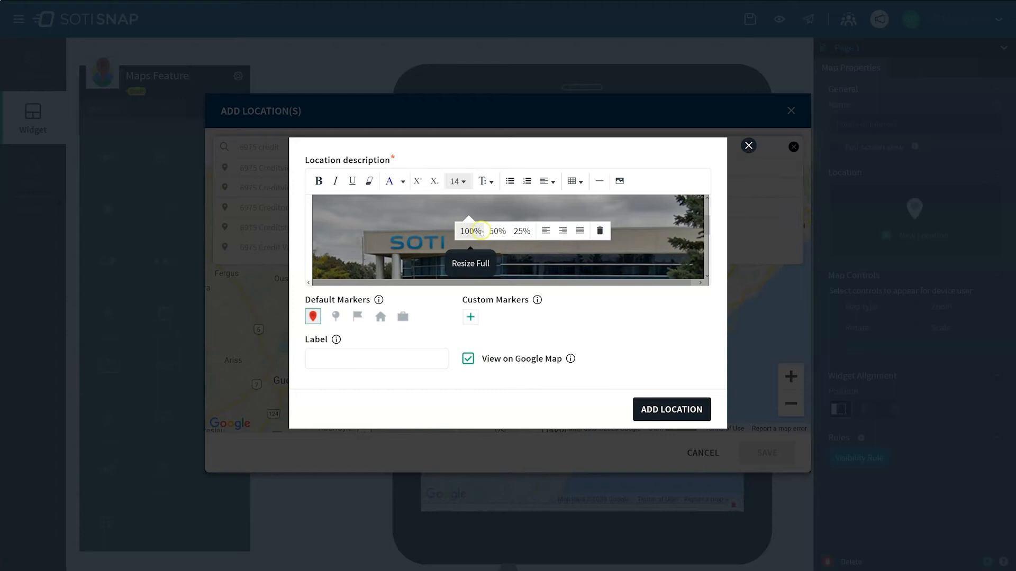
mouse_move(600, 231)
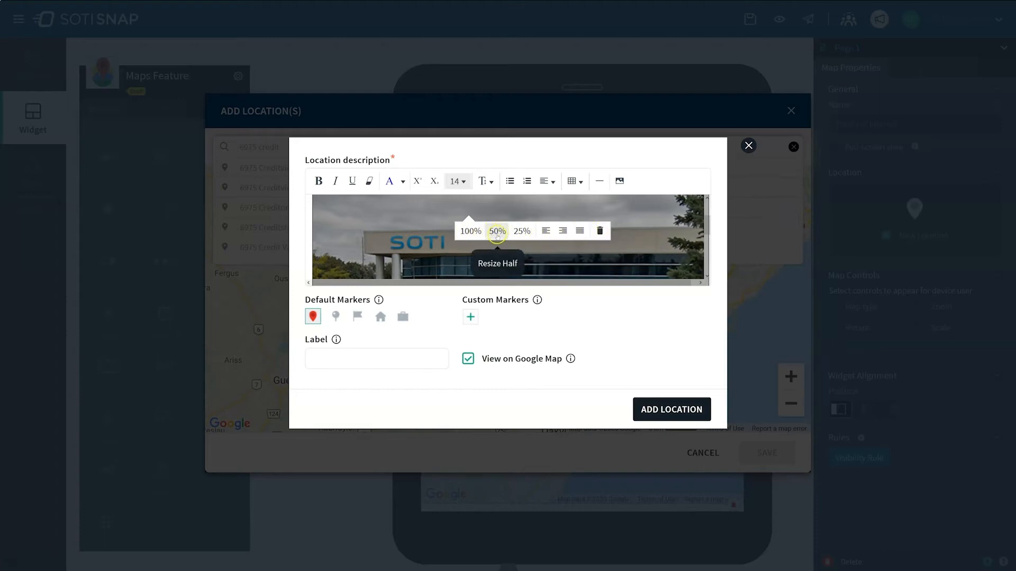
left_click(496, 231)
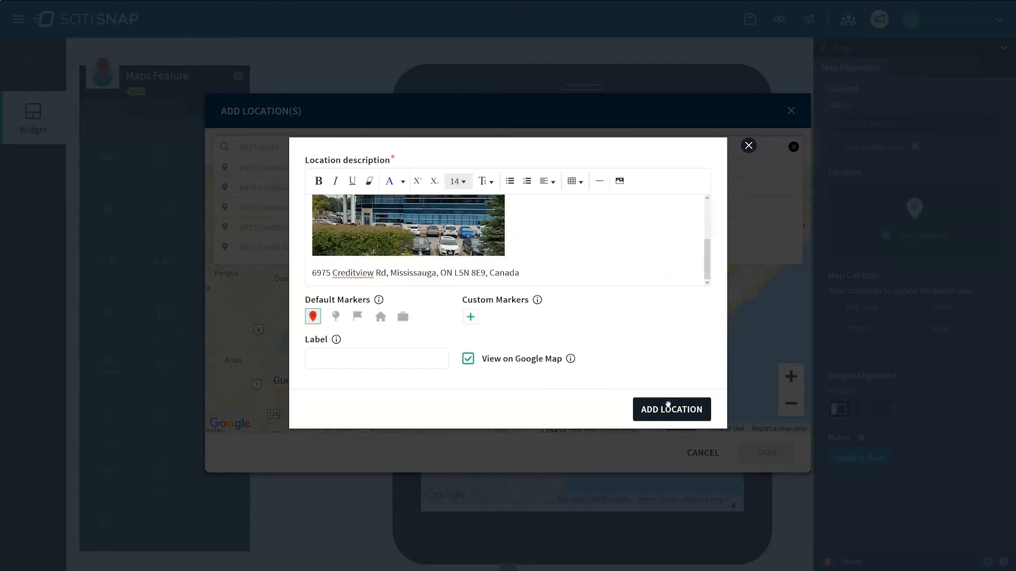
Add the SOTI HQ location to the map and reopen its card from the red marker.
left_click(672, 409)
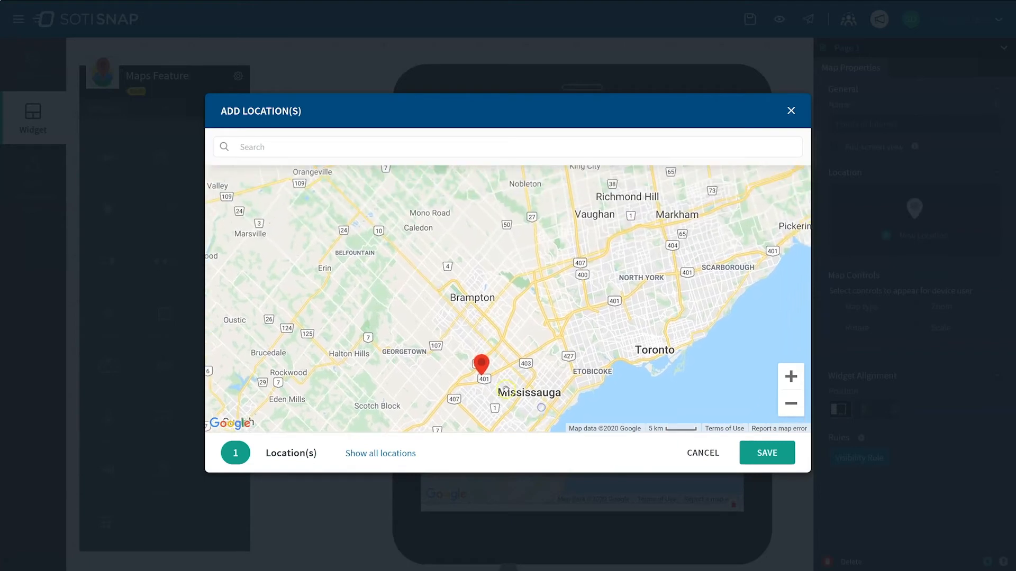
left_click(484, 372)
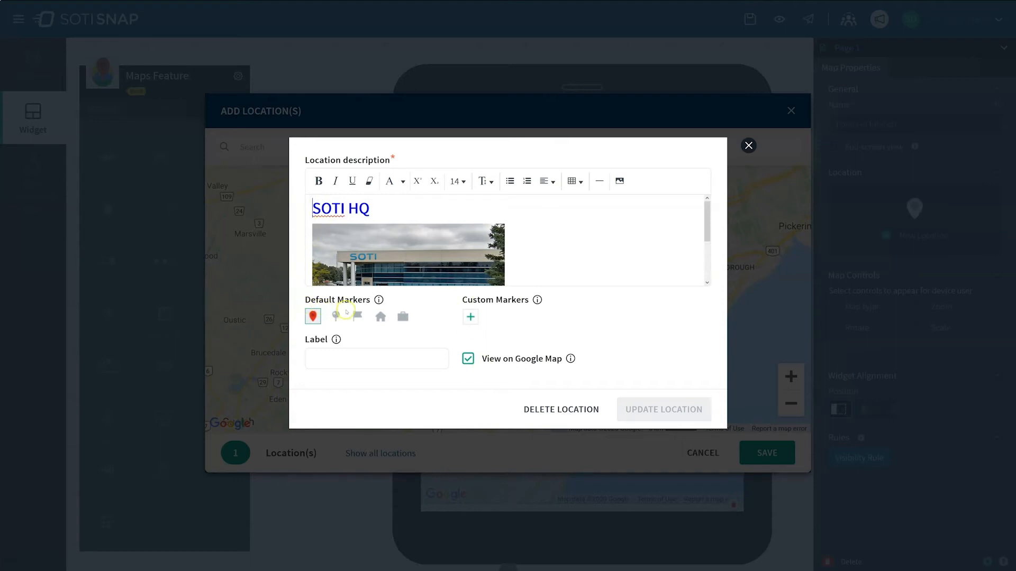
Give SOTI HQ the briefcase marker with label HQ and update the location.
left_click(335, 316)
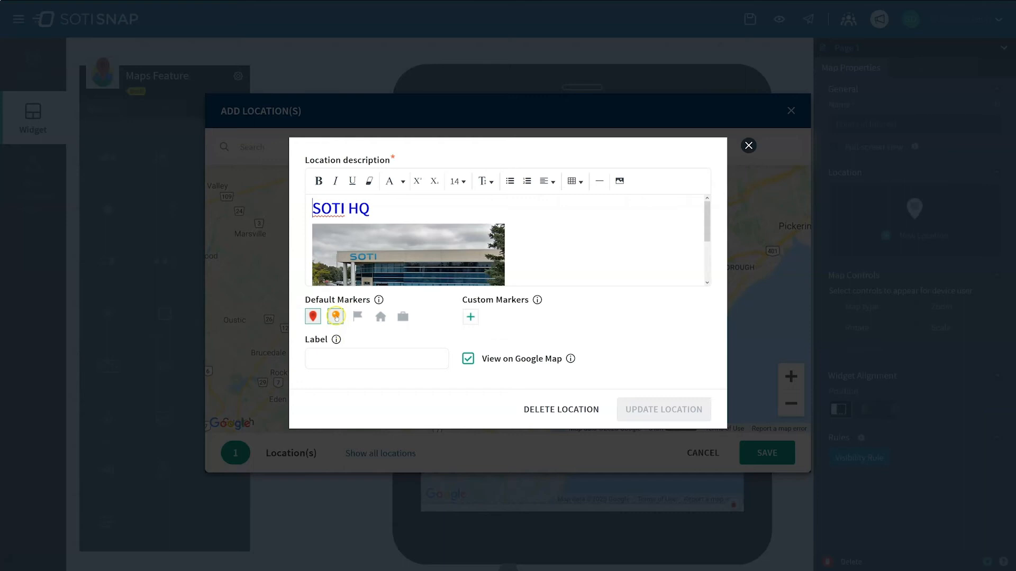
left_click(380, 317)
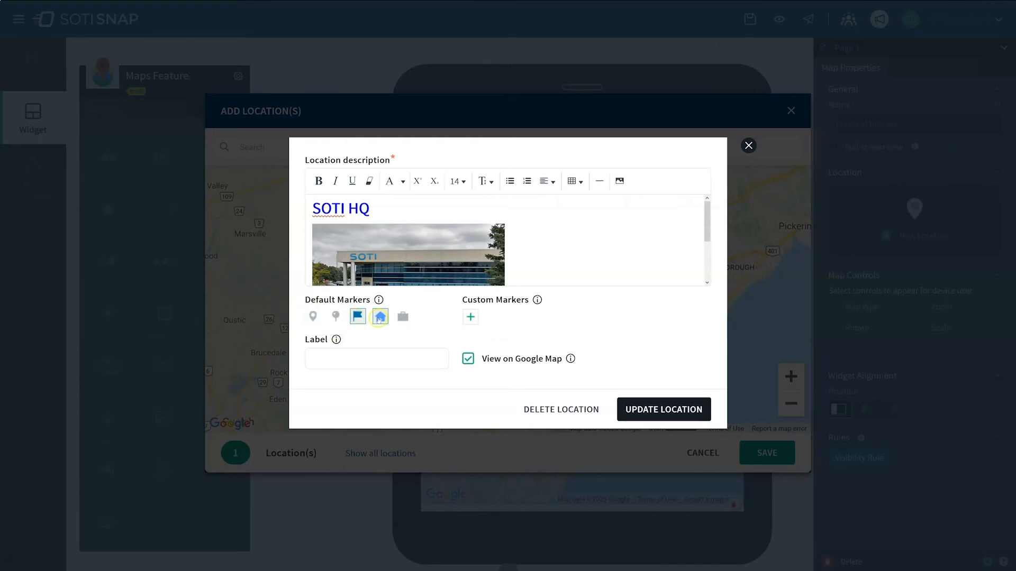
left_click(402, 317)
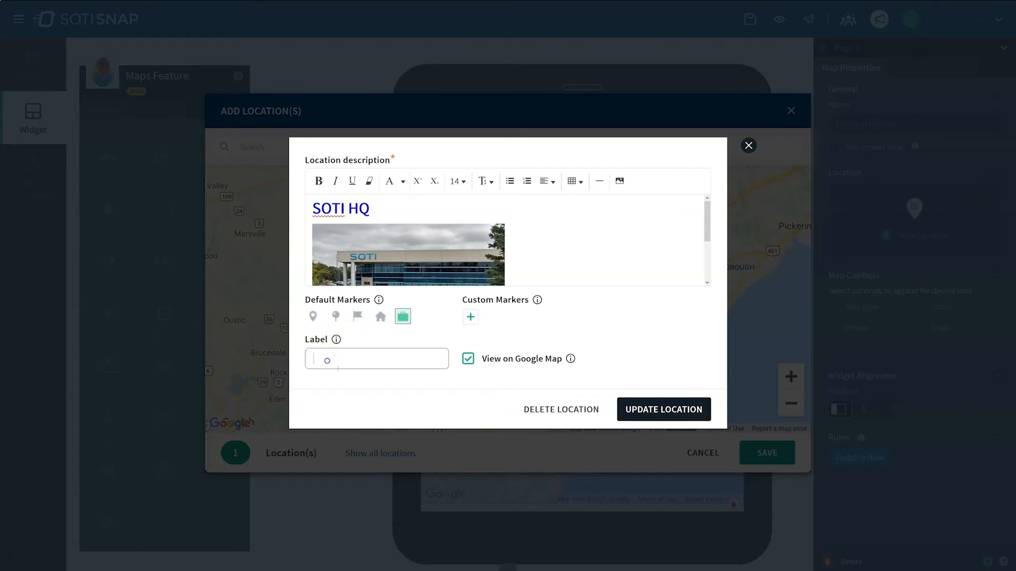
type("HQ")
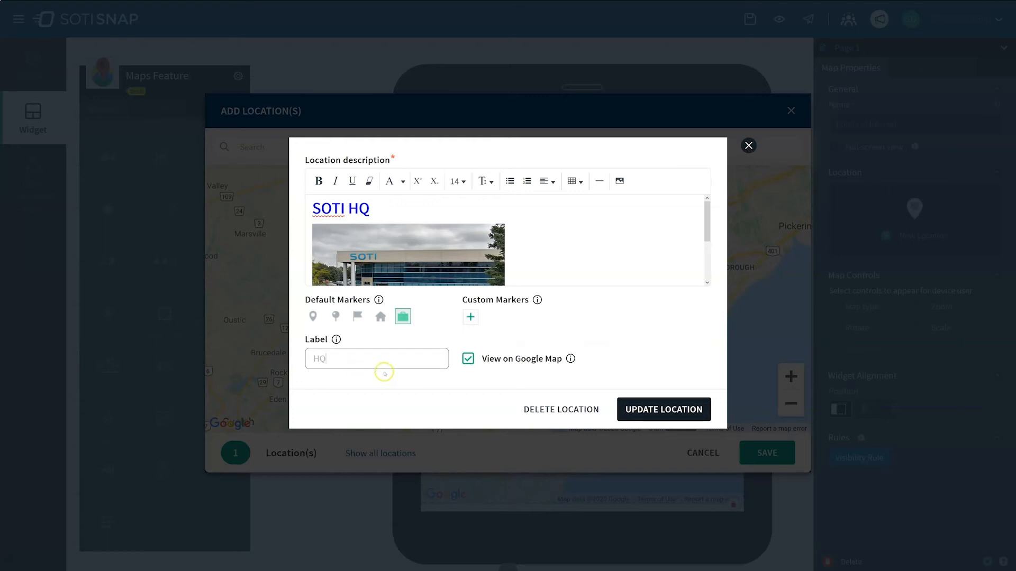
left_click(663, 409)
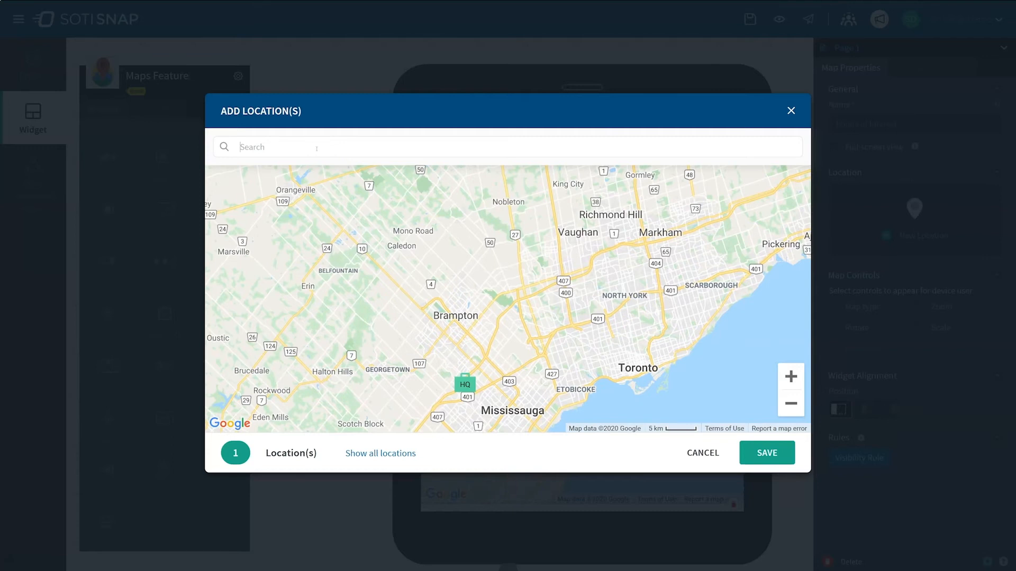
Write a bold purple CN Tower heading and insert the skyline photo above the address.
type("CN Tower")
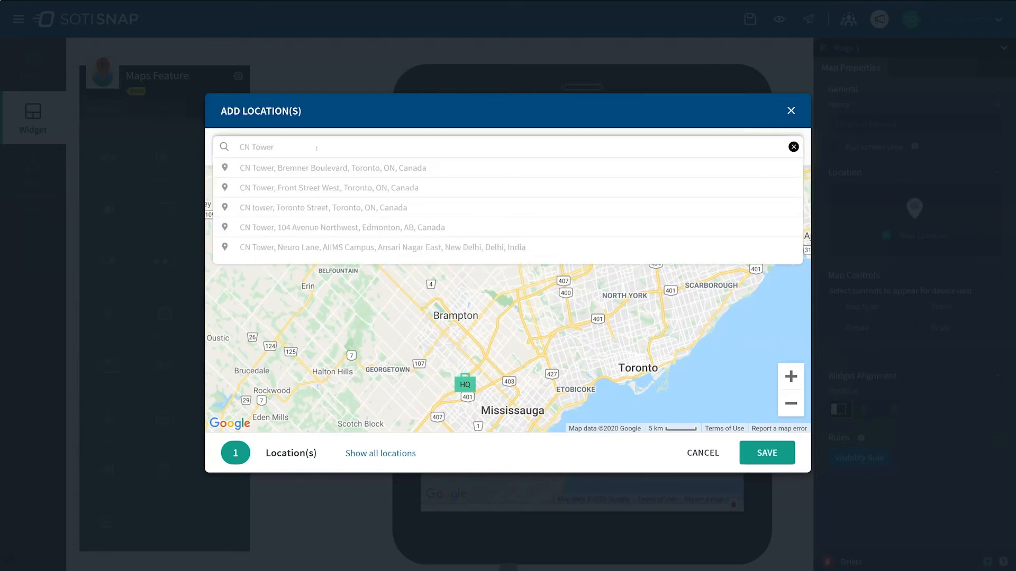
left_click(328, 168)
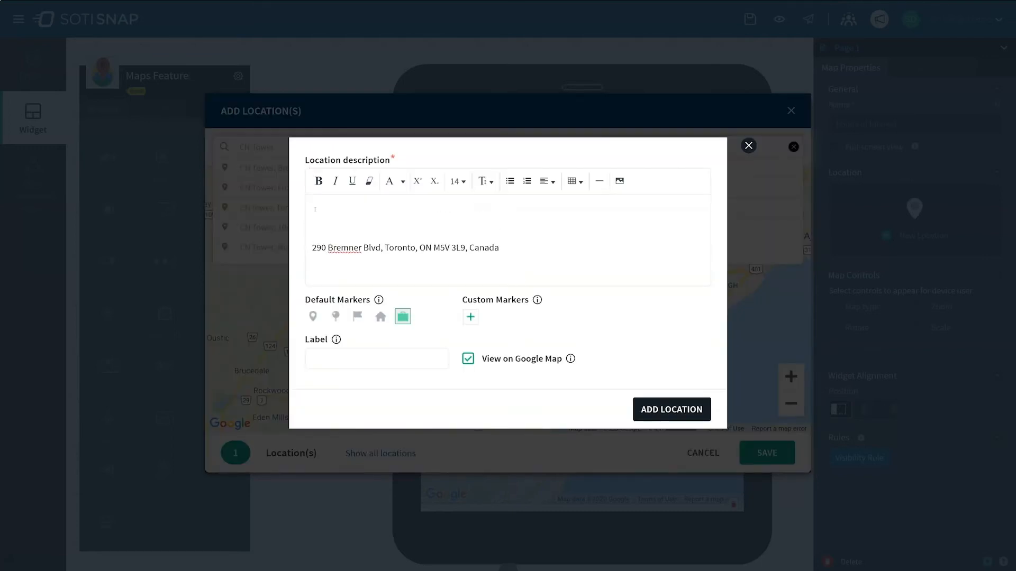
mouse_move(317, 182)
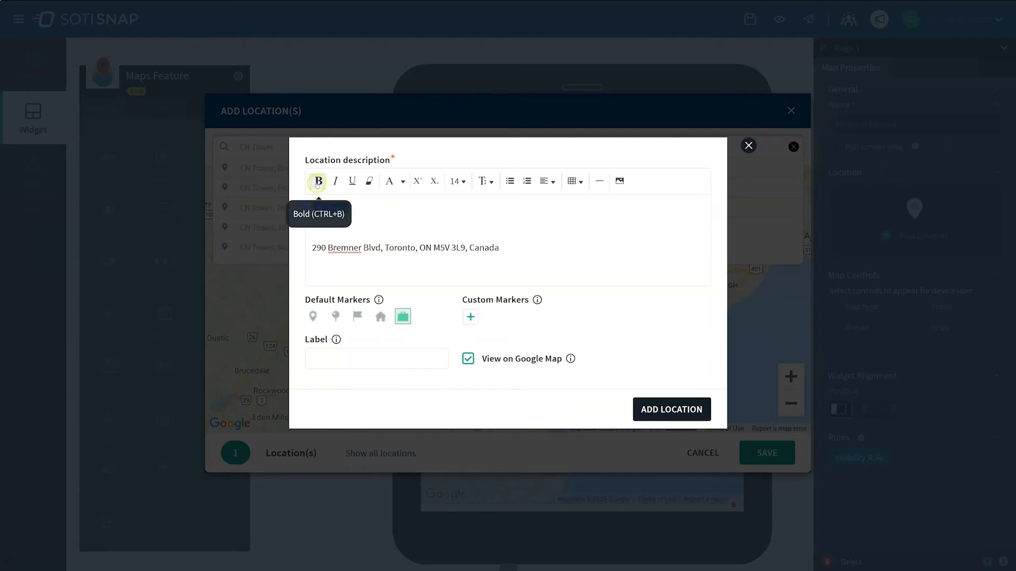
left_click(403, 181)
type("CN Tower")
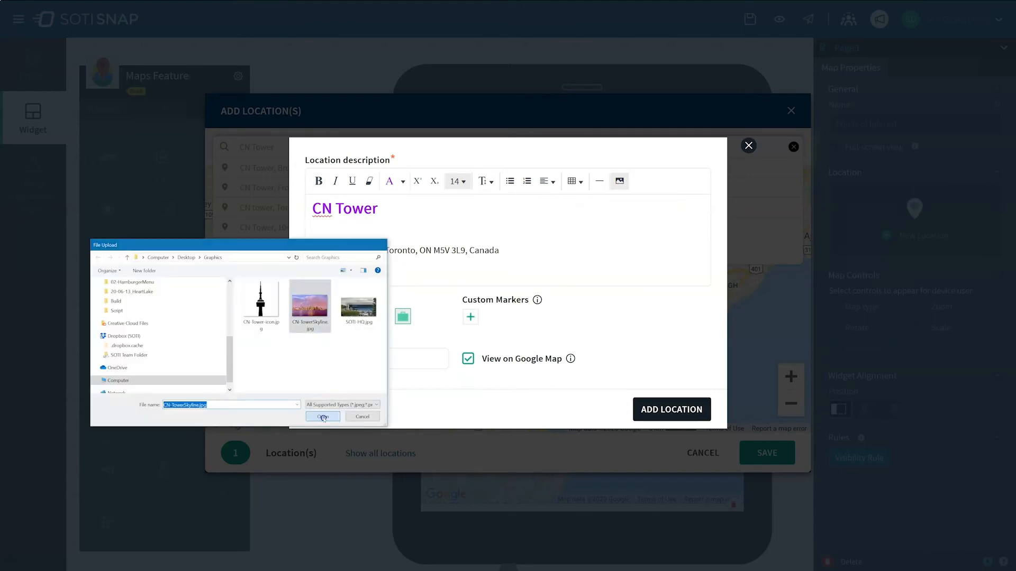
left_click(322, 417)
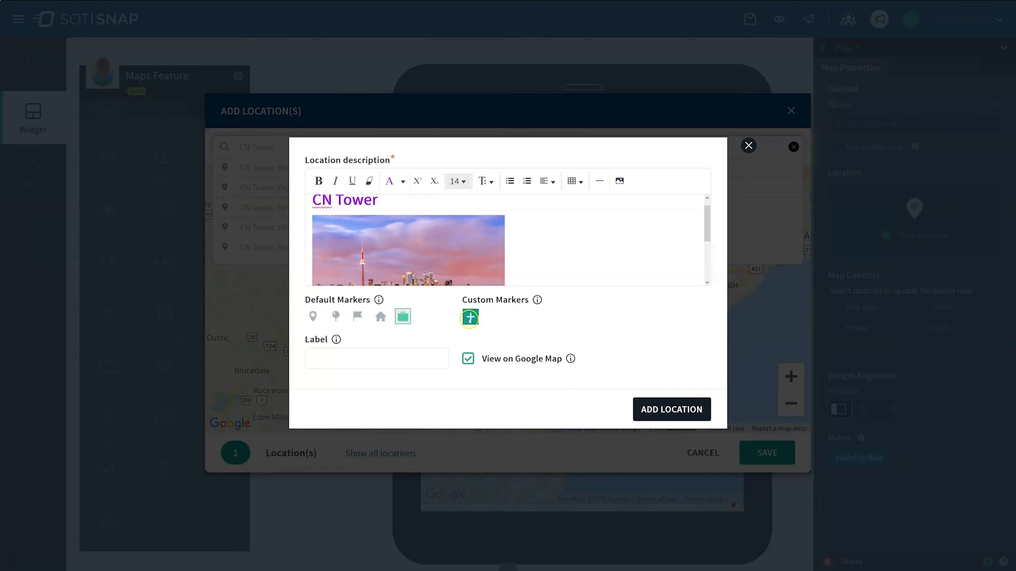
Upload CN-Tower-icon.jpg as the custom marker for the CN Tower location.
left_click(470, 316)
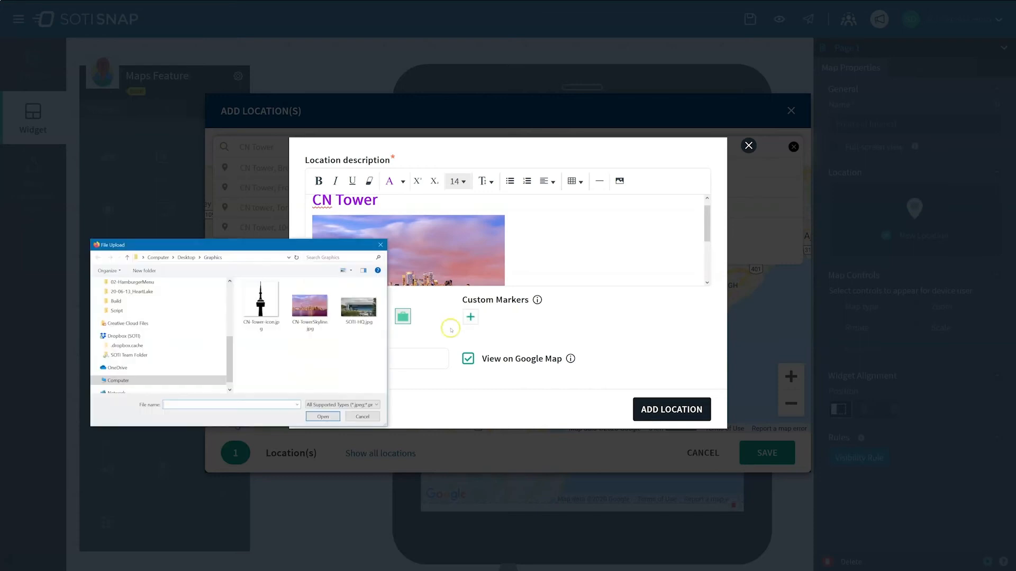
left_click(261, 299)
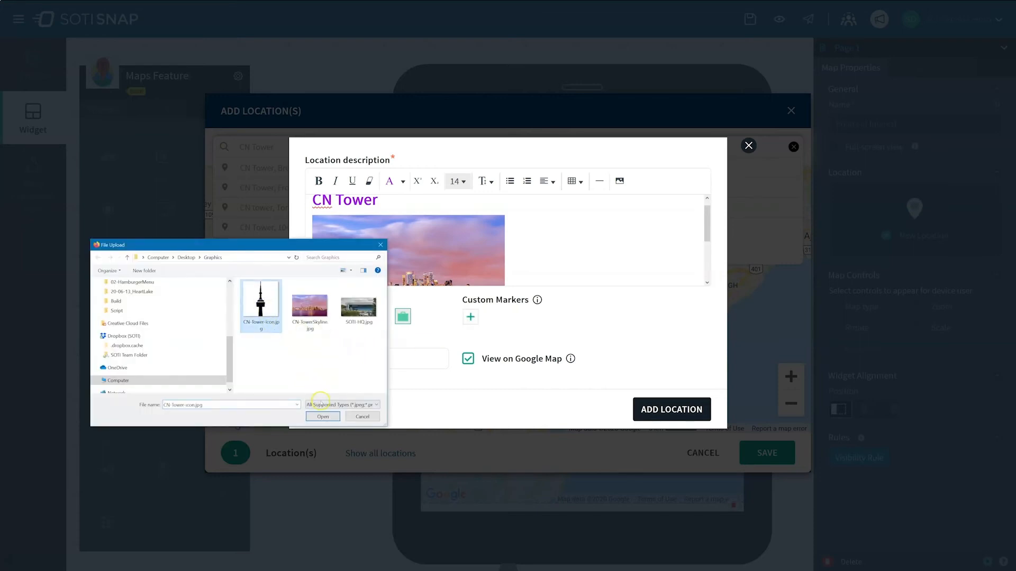
left_click(323, 416)
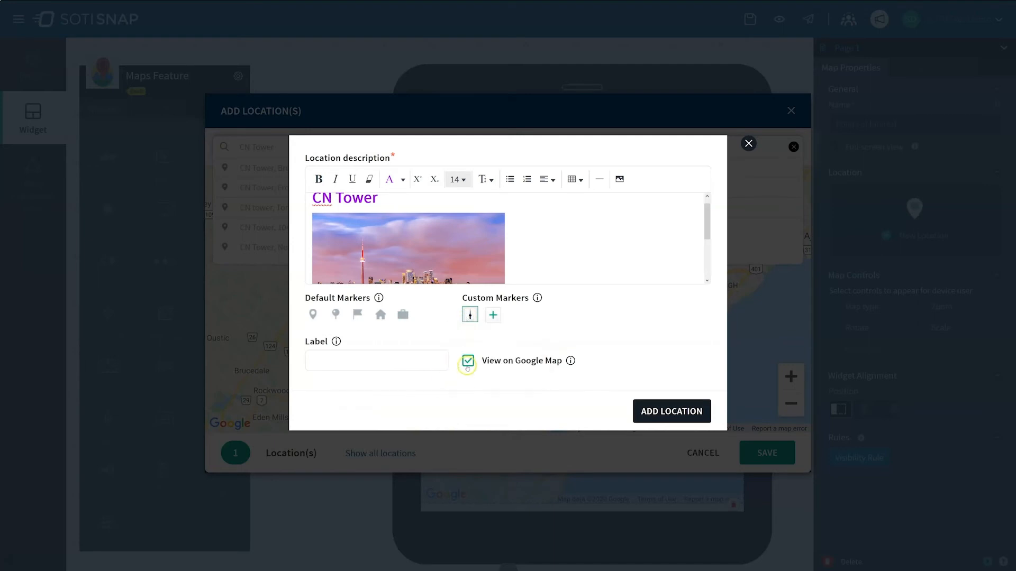
mouse_move(461, 376)
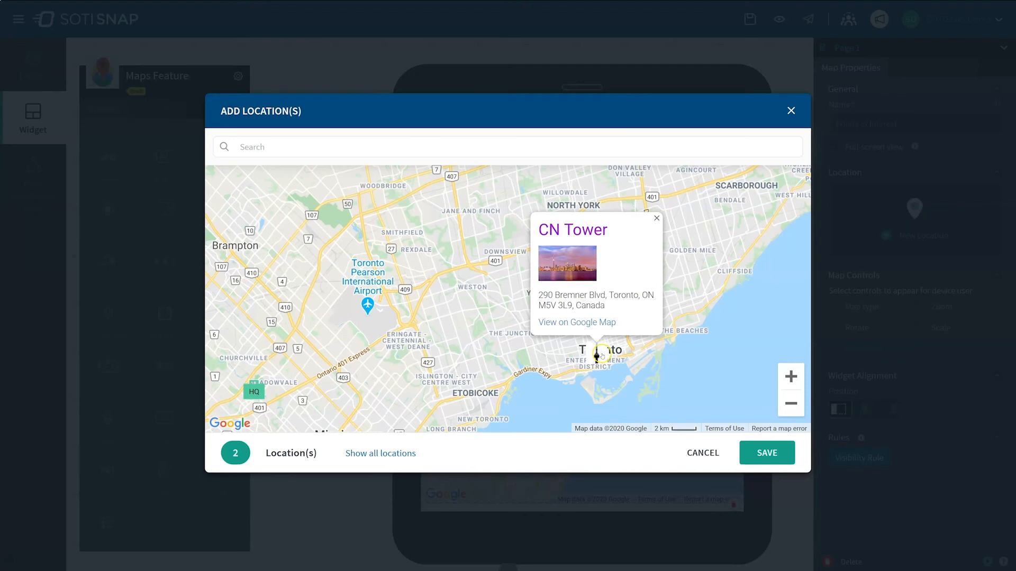
Close the CN Tower pop-up card and save both locations to the map widget.
left_click(656, 218)
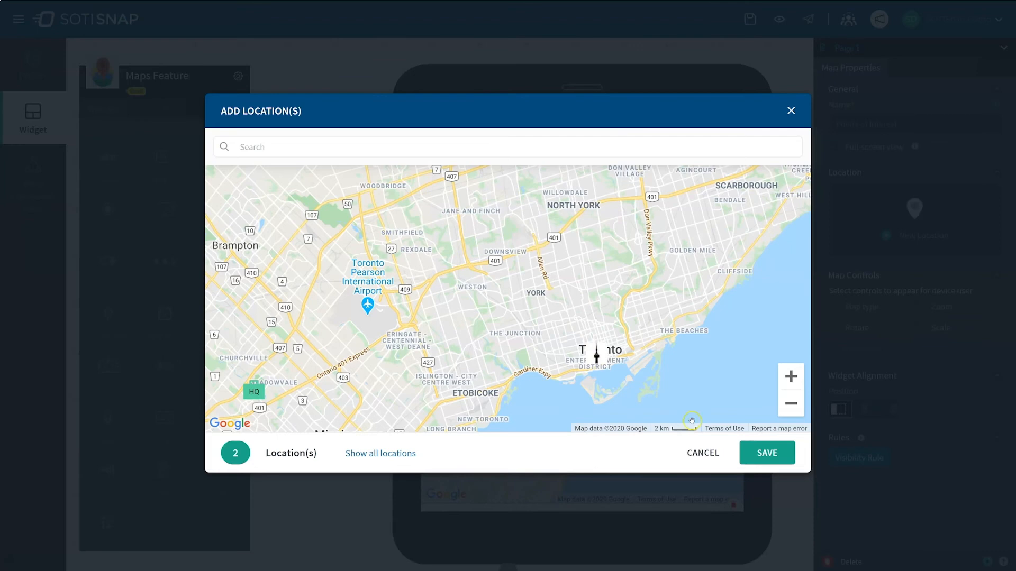
left_click(766, 453)
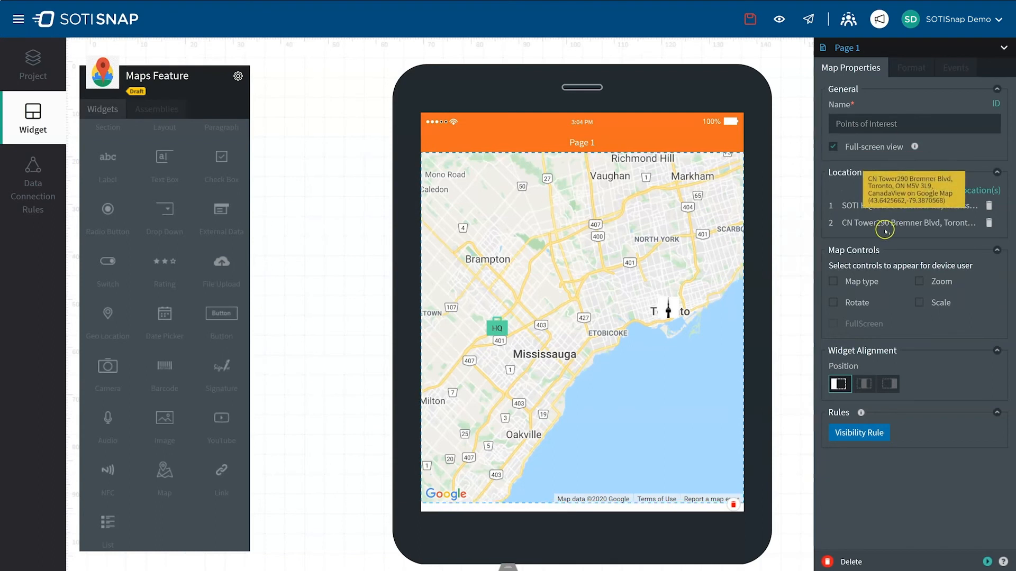
mouse_move(966, 190)
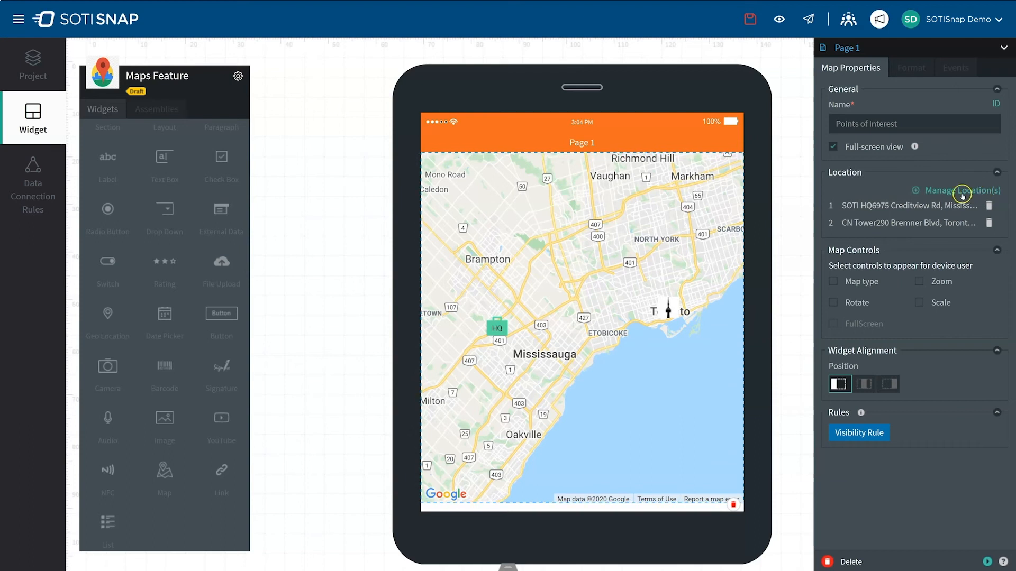
mouse_move(866, 255)
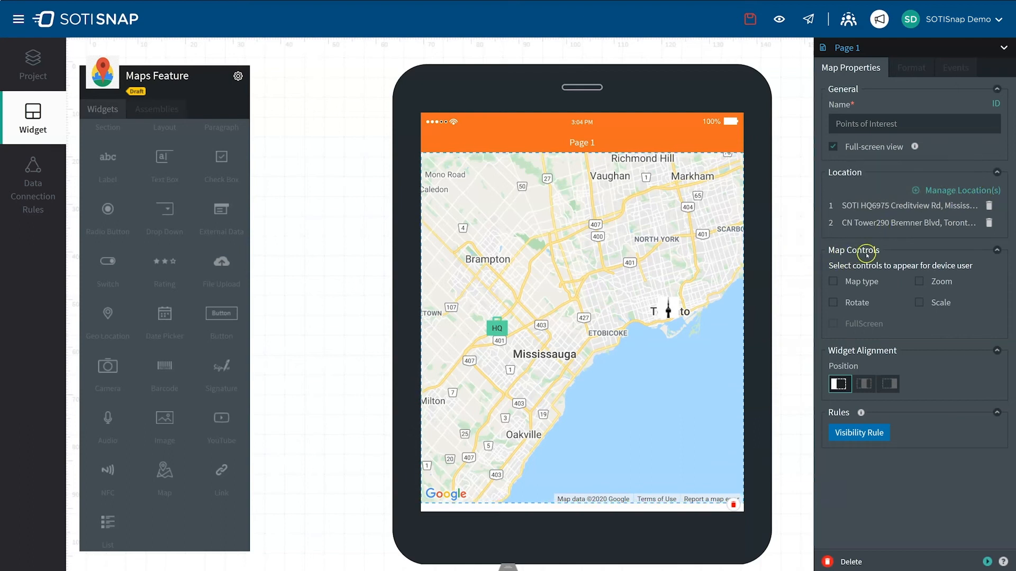
mouse_move(821, 282)
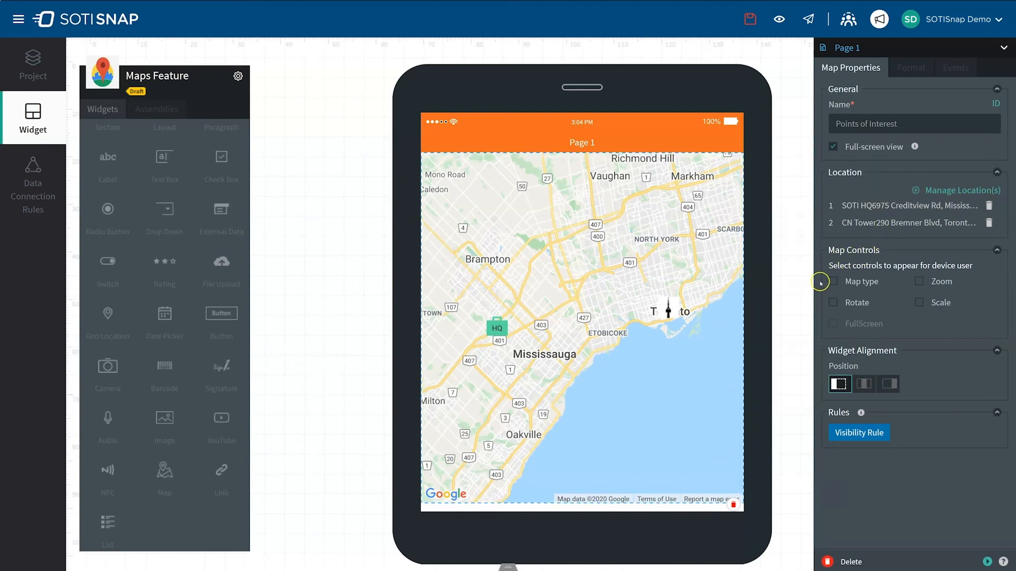
mouse_move(847, 294)
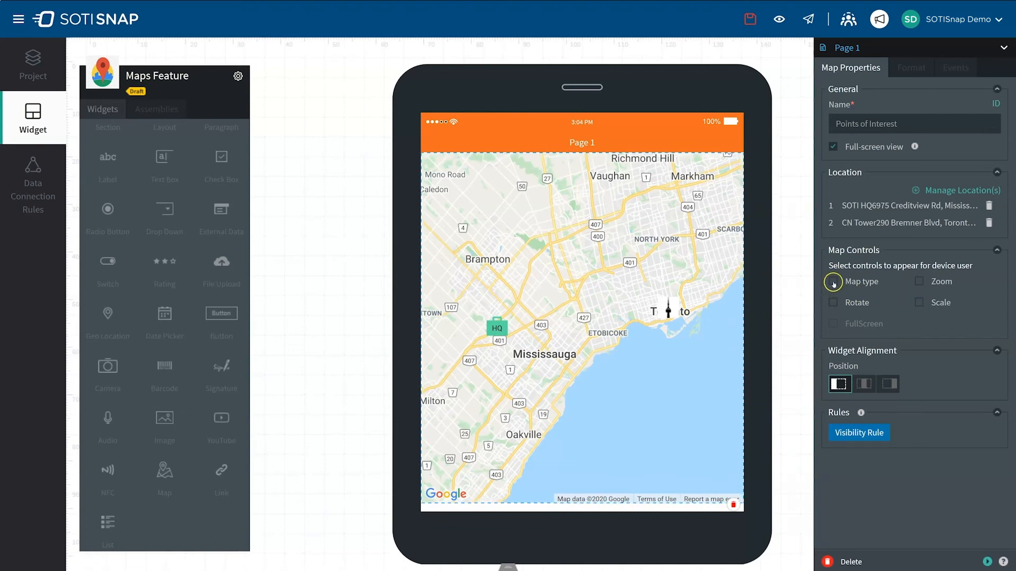
Enable the Map type, Zoom, Rotate and Scale controls for device users.
left_click(833, 281)
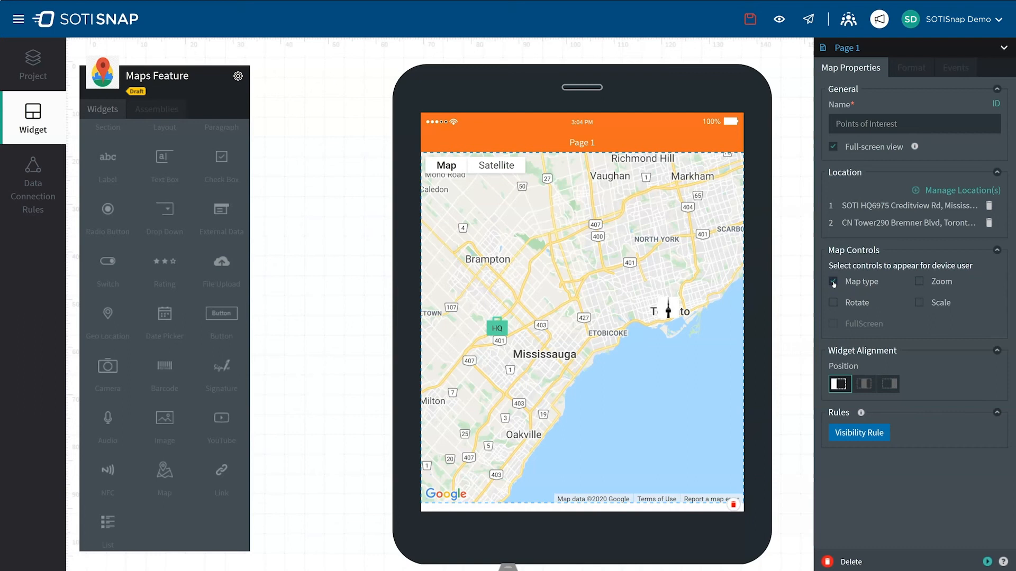
left_click(832, 282)
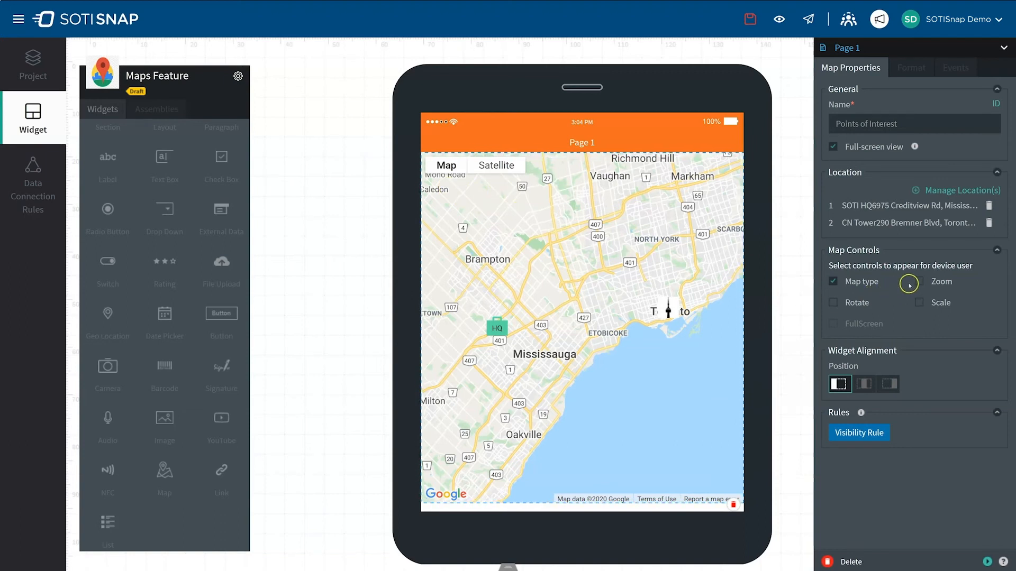
left_click(919, 281)
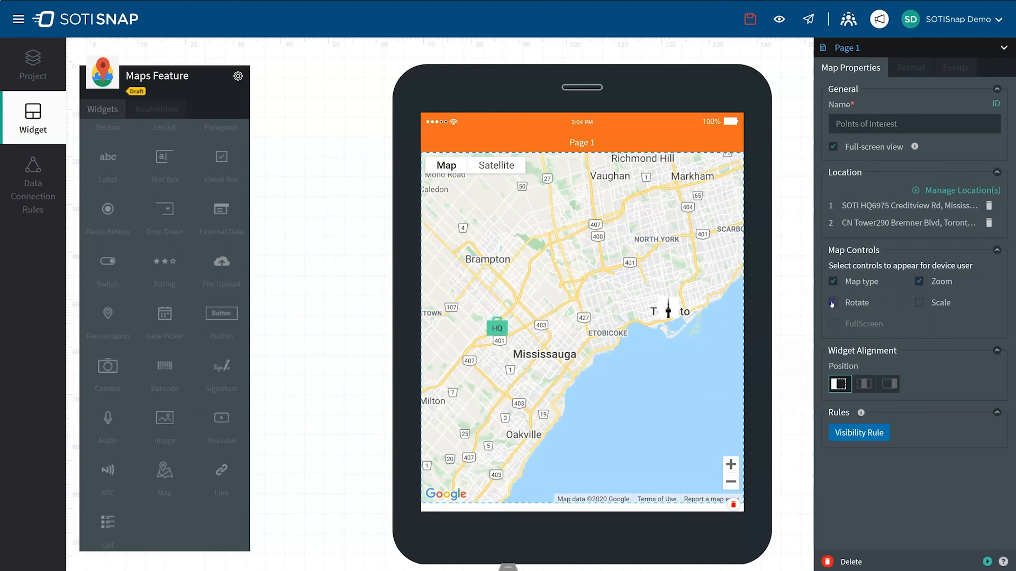
left_click(832, 302)
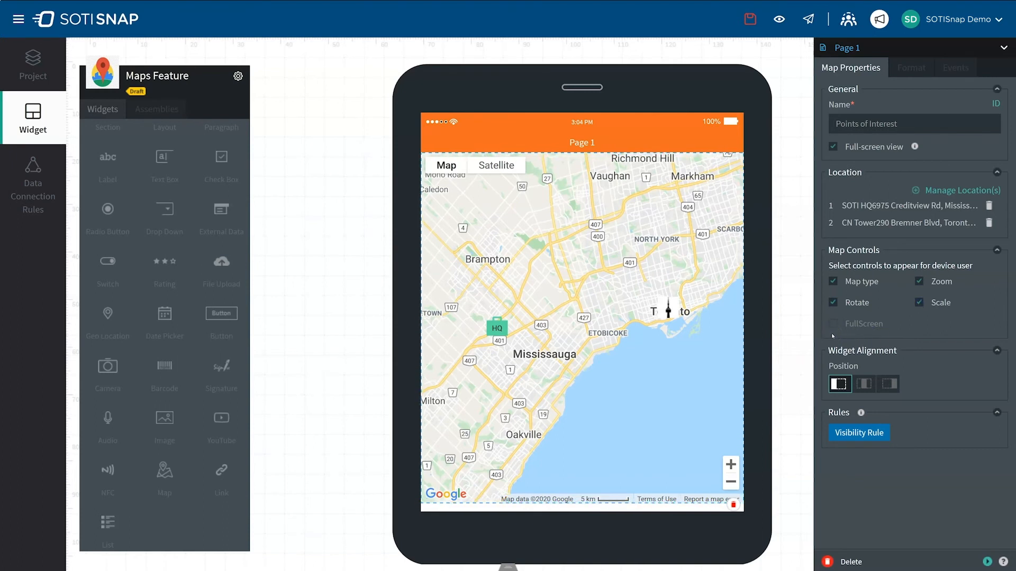
mouse_move(873, 335)
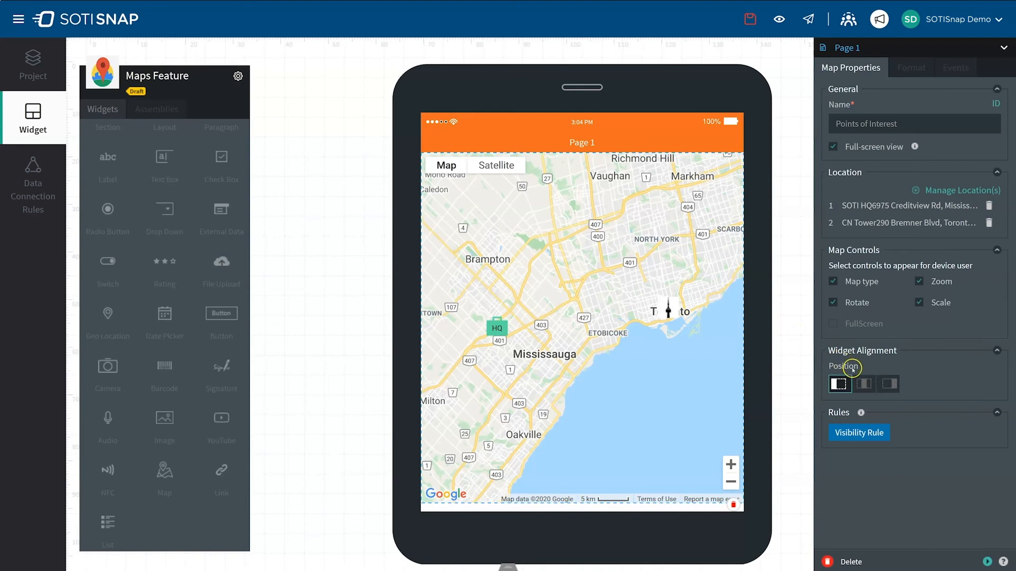
Centre-align the map widget and keep Full-screen view switched on.
left_click(864, 385)
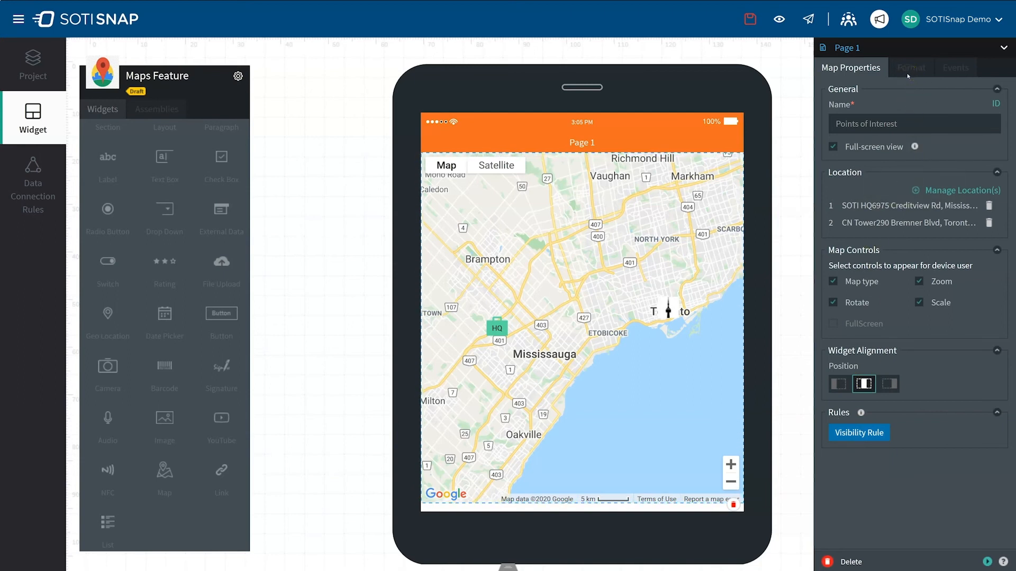
mouse_move(893, 83)
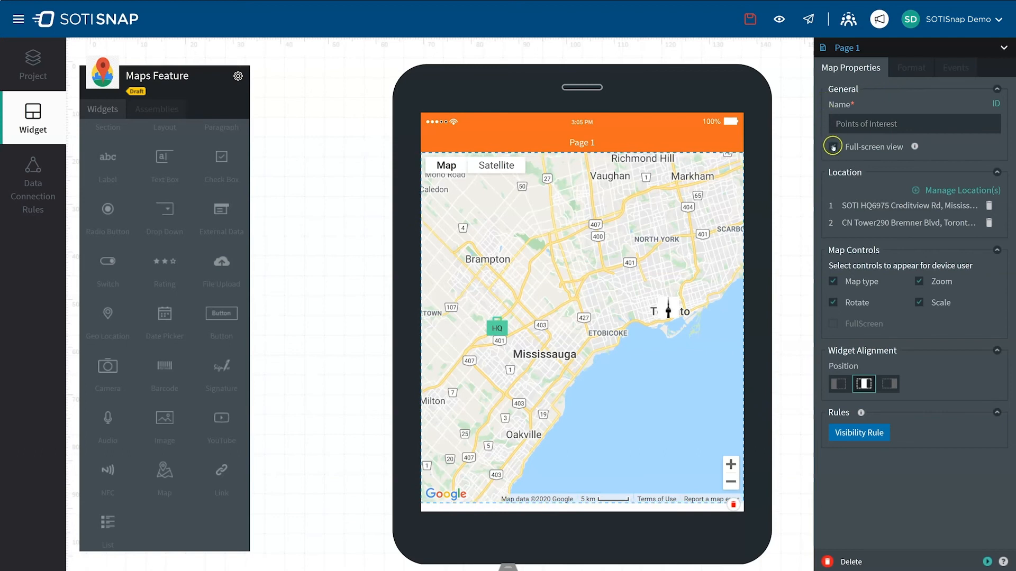
left_click(911, 67)
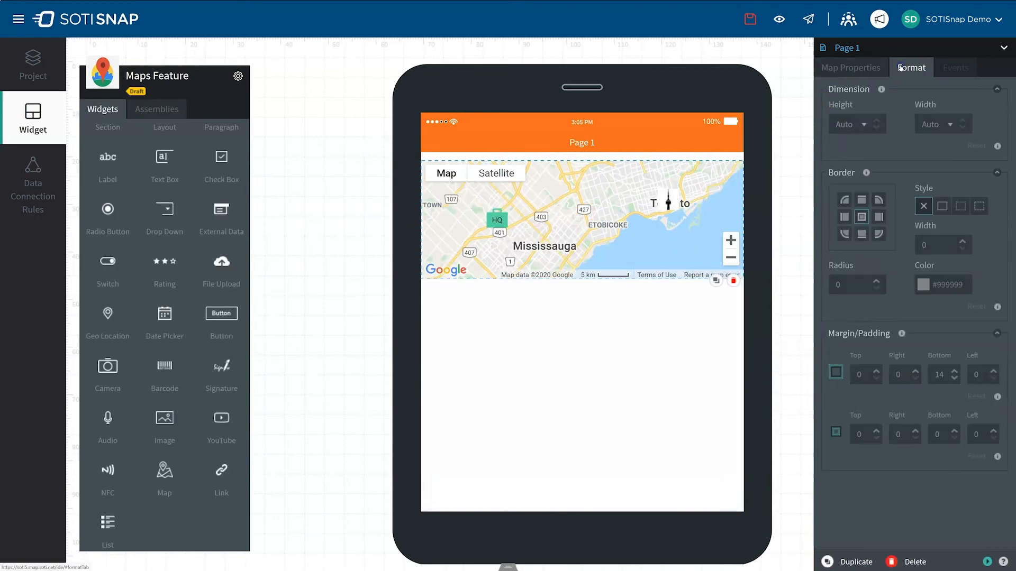
left_click(850, 67)
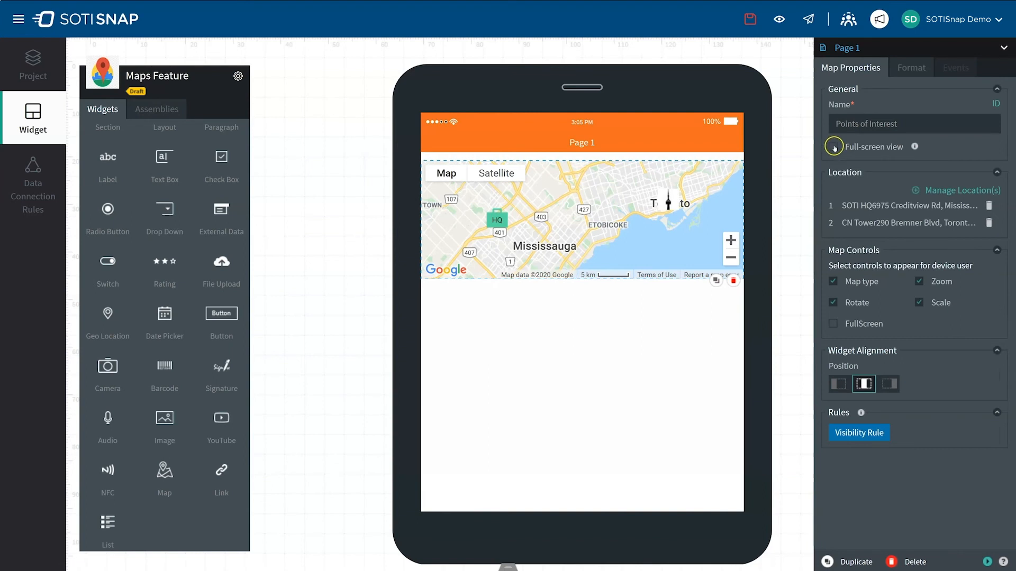
left_click(833, 146)
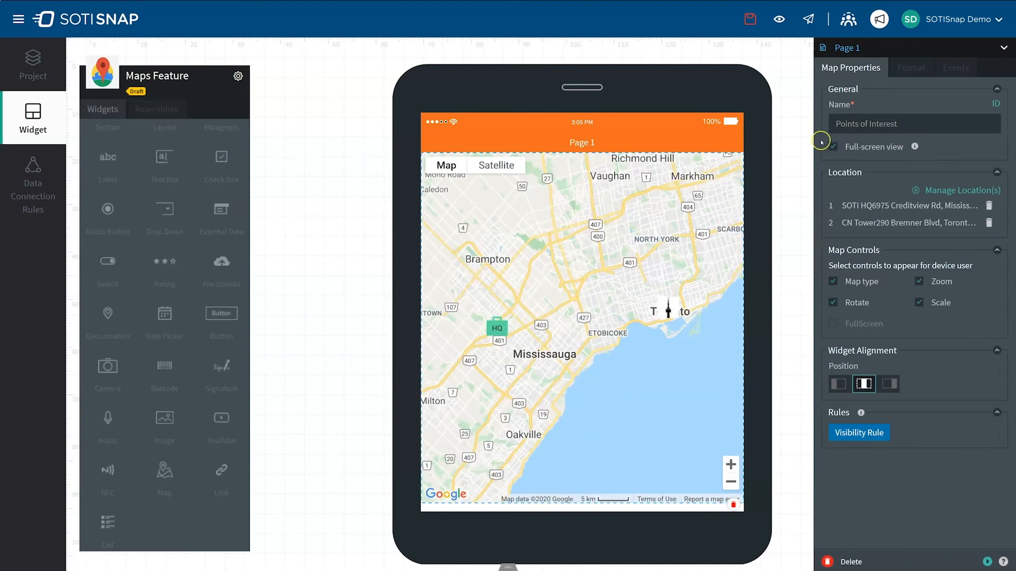
mouse_move(778, 20)
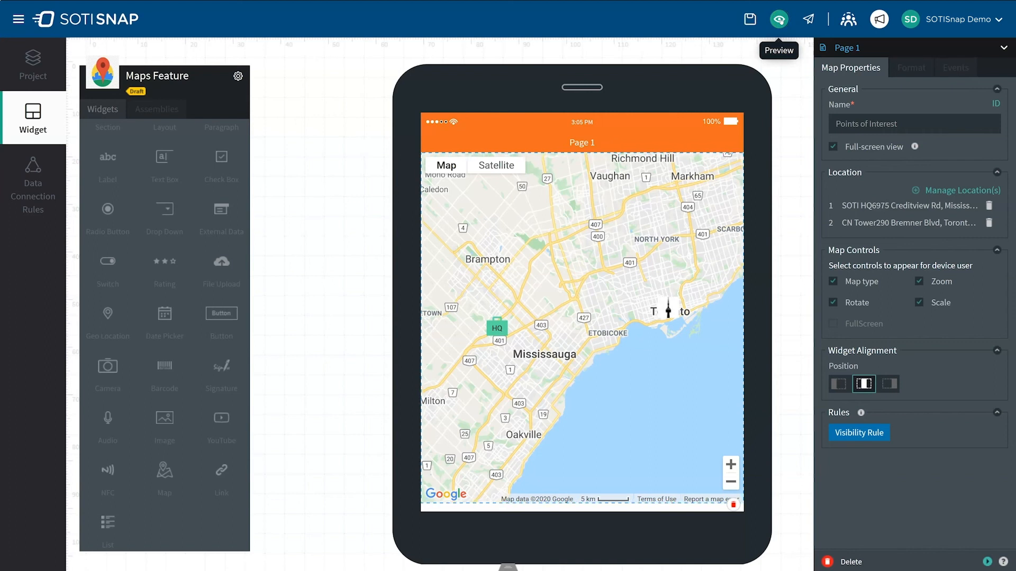
Preview with the default skin, showing the CN Tower card on satellite imagery.
left_click(779, 19)
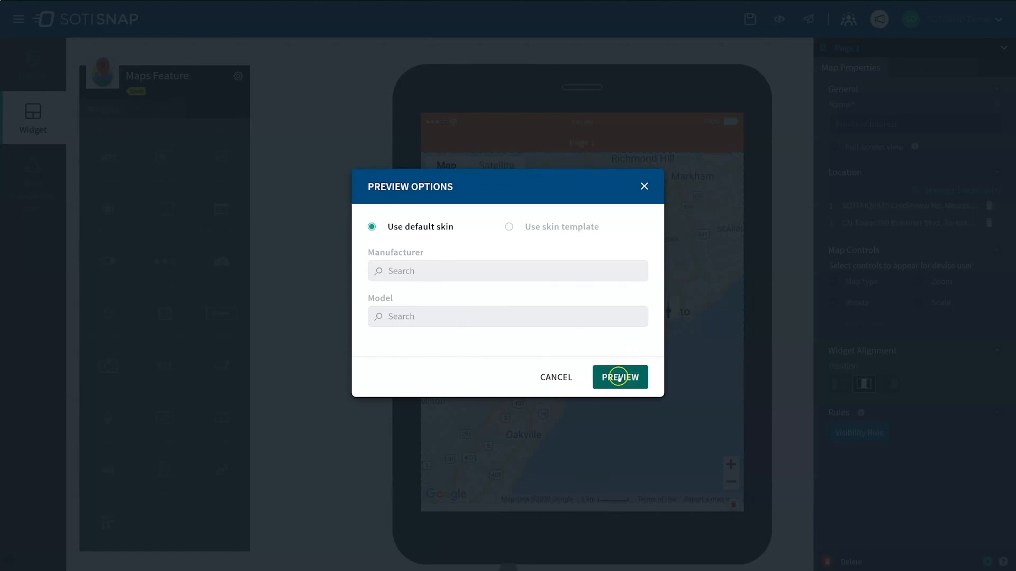
left_click(620, 377)
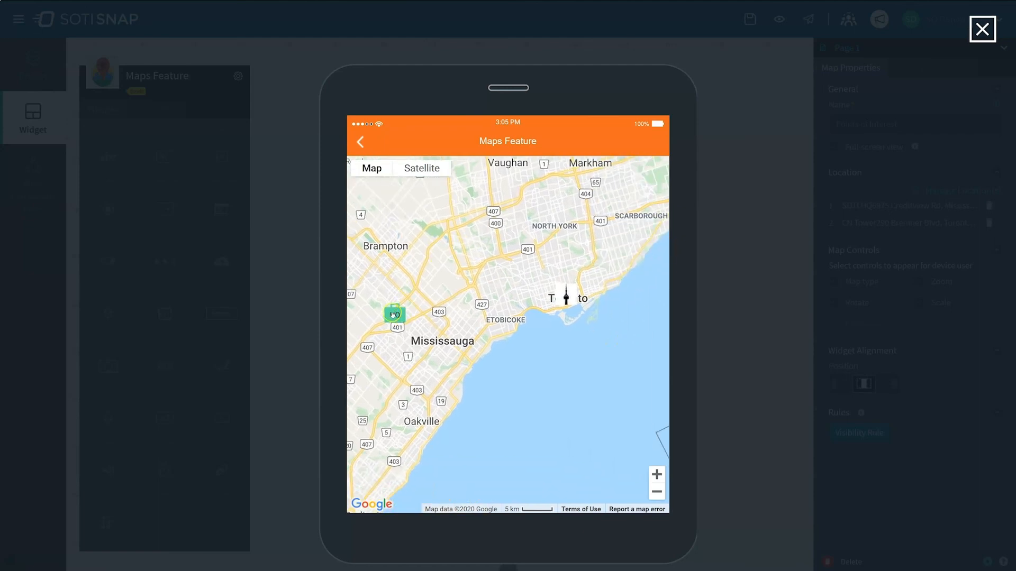
left_click(567, 295)
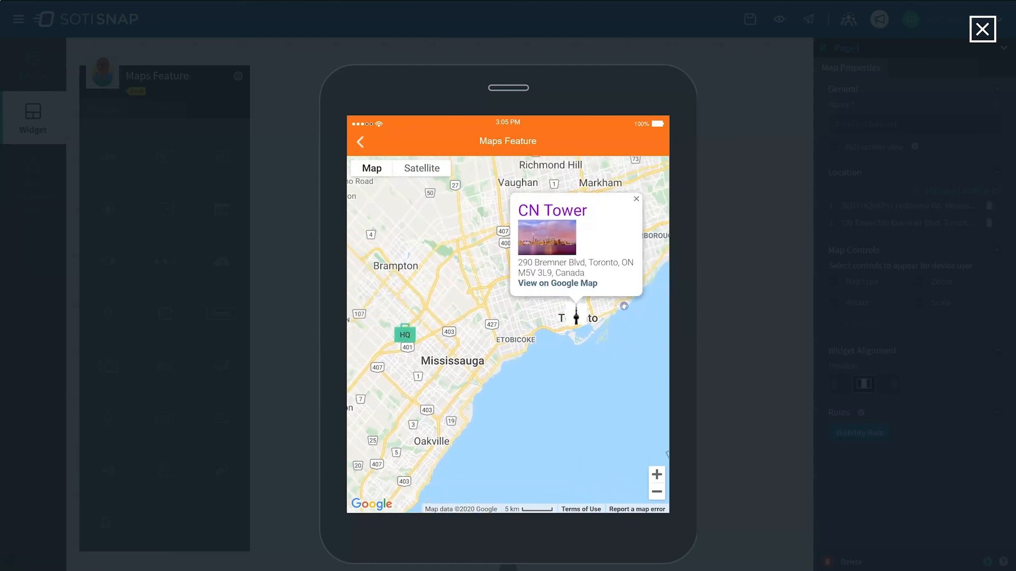
left_click(422, 168)
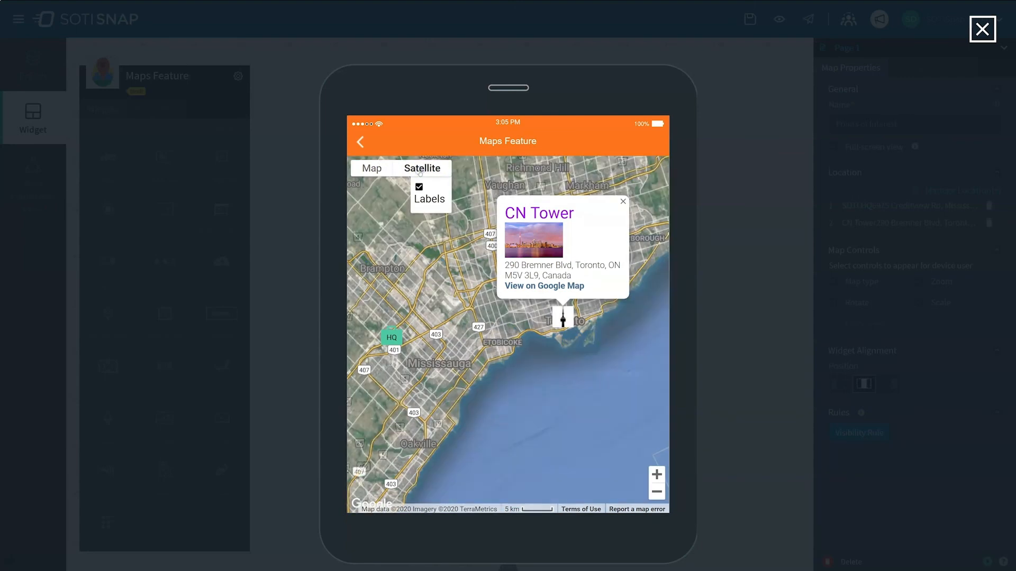